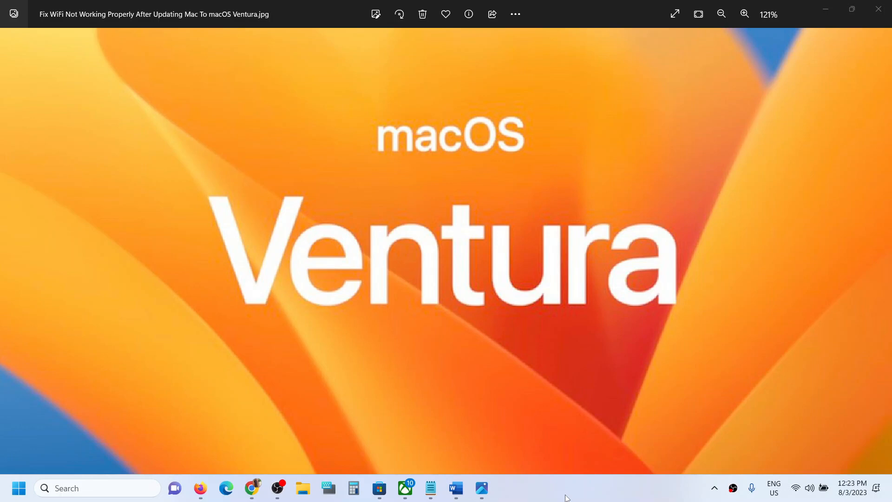
{"action": "mouse_move", "coordinate": [455, 488]}
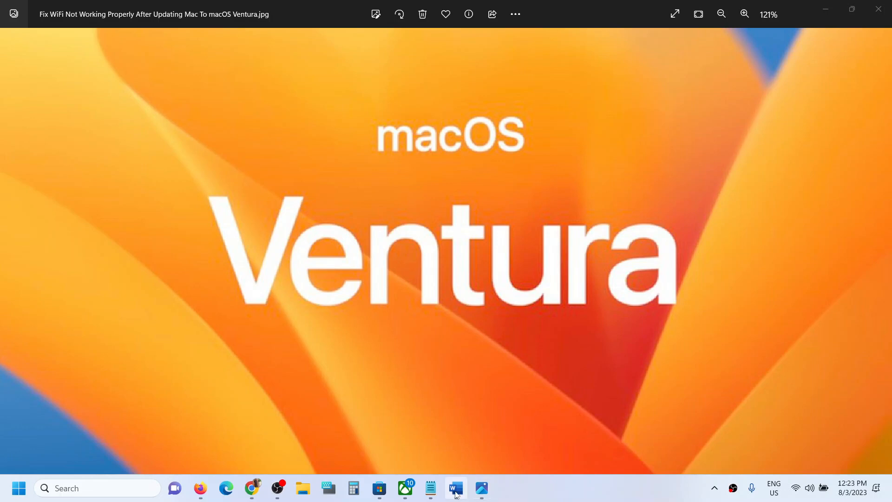
Bring the Wi-Fi fix document forward and move down to the System Settings menu screenshot.
{"action": "left_click", "coordinate": [455, 488]}
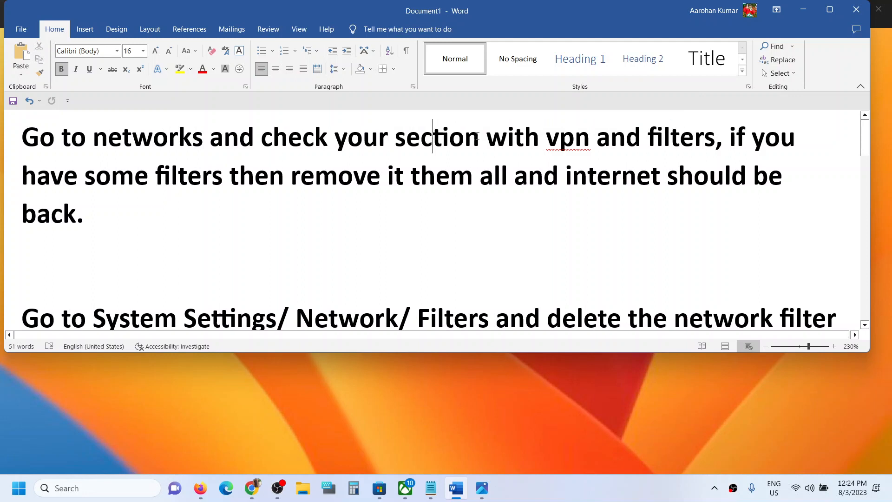
{"action": "mouse_move", "coordinate": [65, 175]}
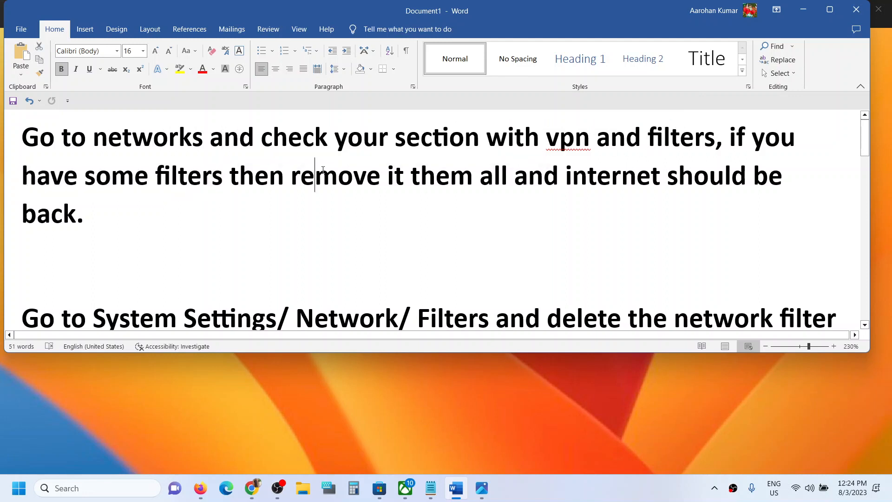
{"action": "left_click_drag", "start_coordinate": [290, 176], "coordinate": [478, 176]}
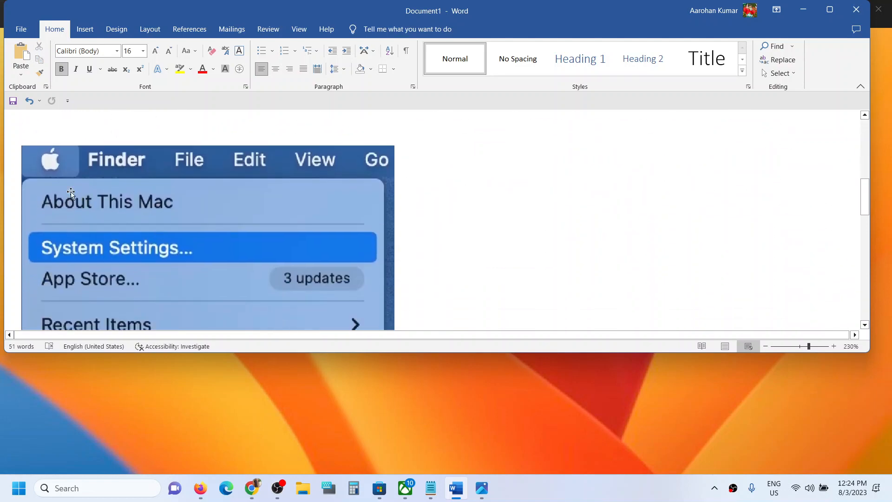
{"action": "scroll", "scroll_direction": "down", "scroll_amount": 3}
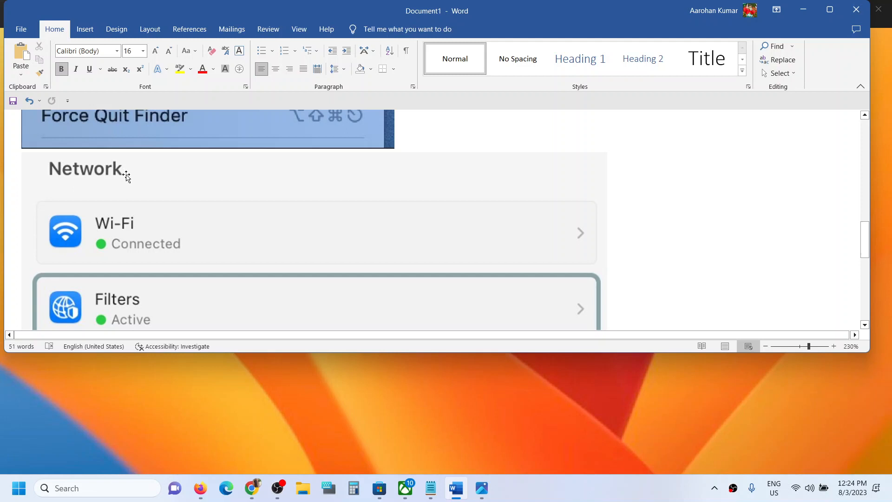
{"action": "scroll", "scroll_direction": "down", "scroll_amount": 3}
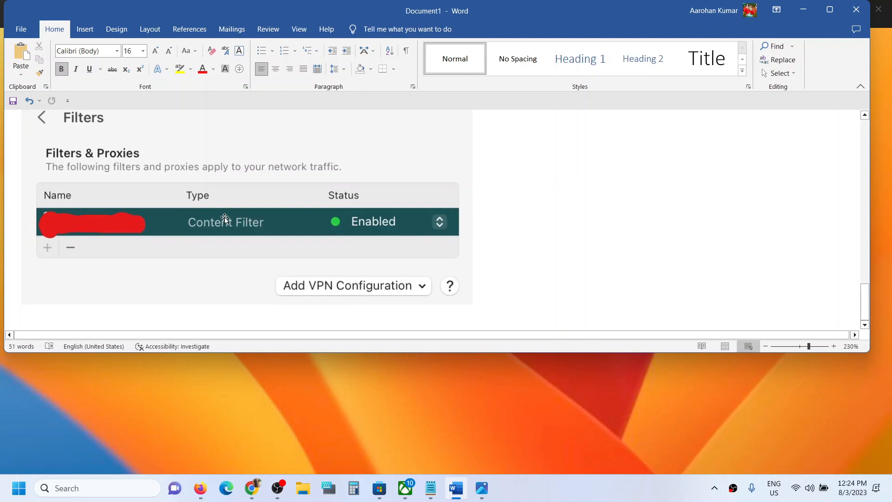
{"action": "mouse_move", "coordinate": [162, 205]}
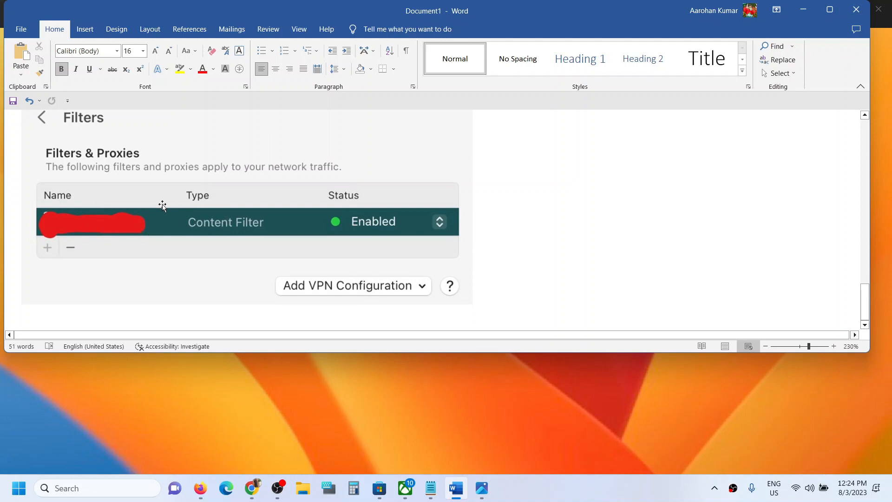
{"action": "mouse_move", "coordinate": [175, 215]}
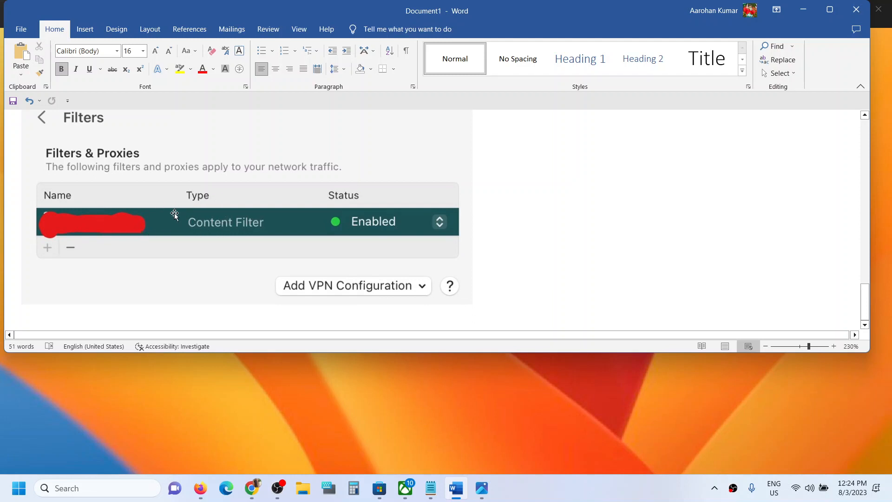
{"action": "mouse_move", "coordinate": [209, 241]}
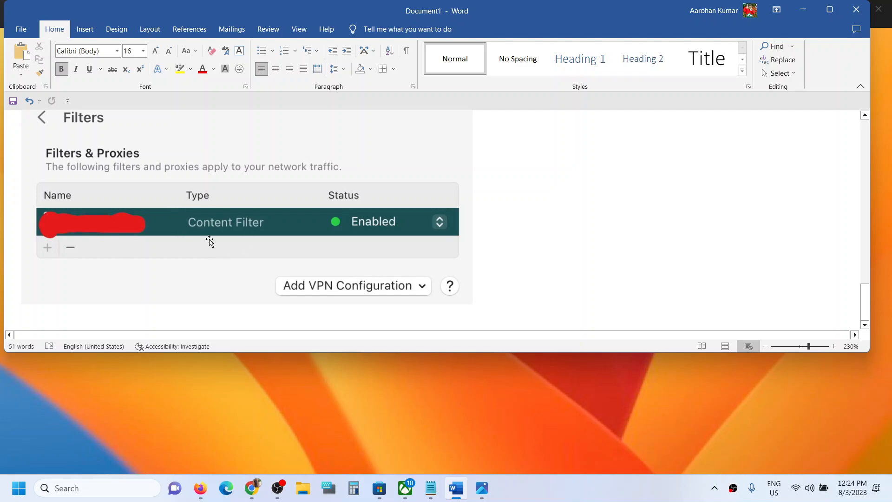
{"action": "left_click", "coordinate": [41, 117]}
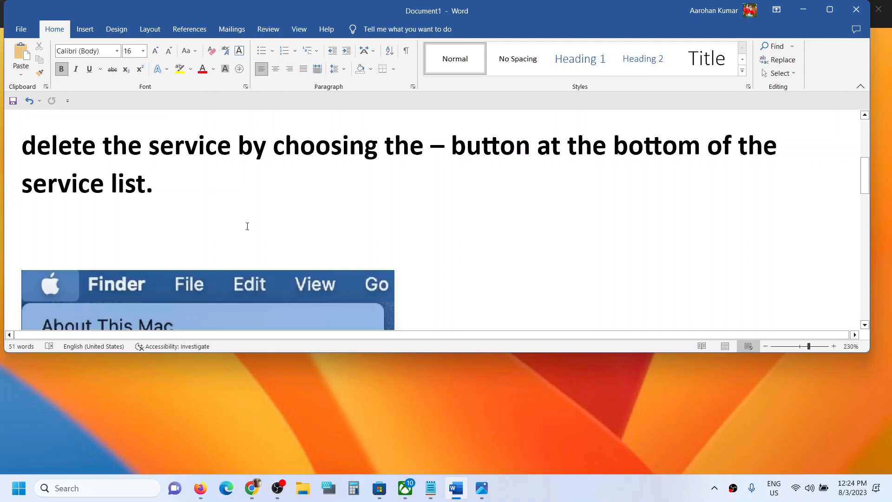
Scroll to the Filters screenshot, then minimize Word to reveal the macOS Ventura image.
{"action": "scroll", "scroll_direction": "down", "scroll_amount": 3}
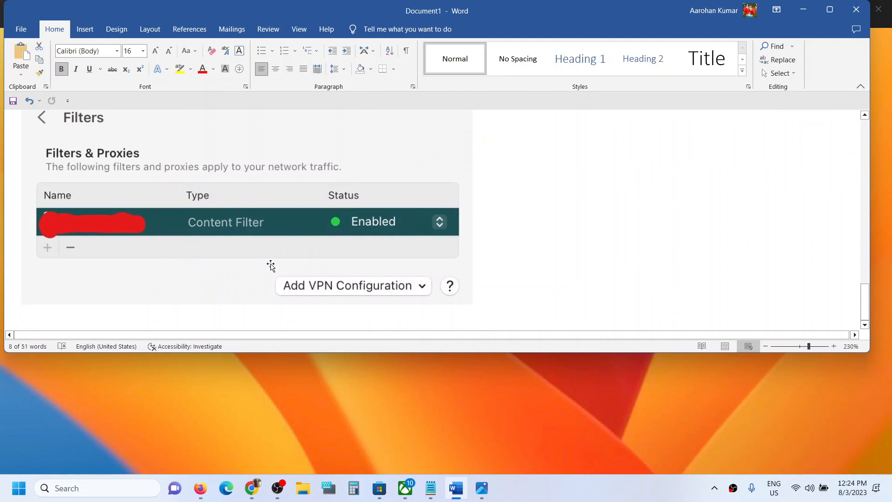
{"action": "mouse_move", "coordinate": [364, 230]}
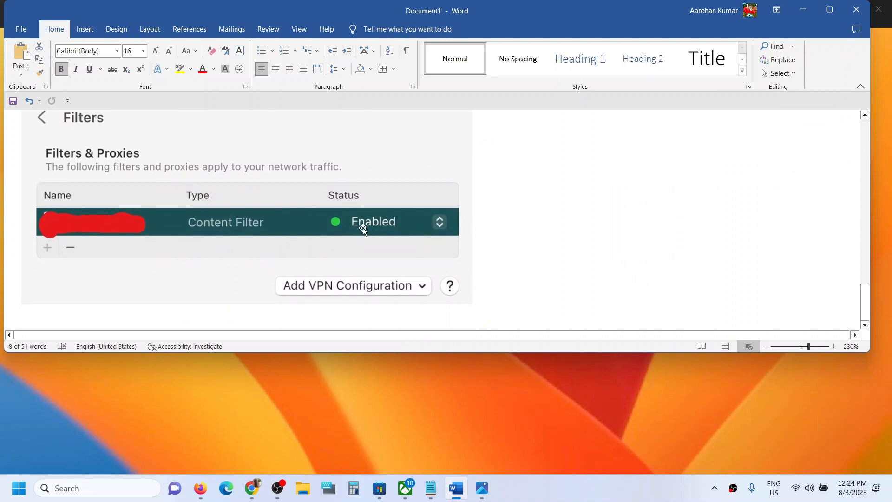
{"action": "mouse_move", "coordinate": [344, 231]}
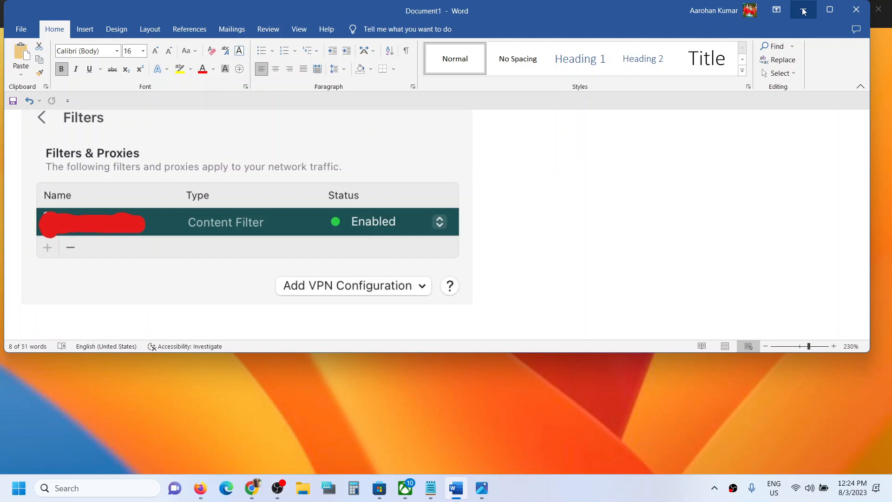
{"action": "left_click", "coordinate": [480, 488]}
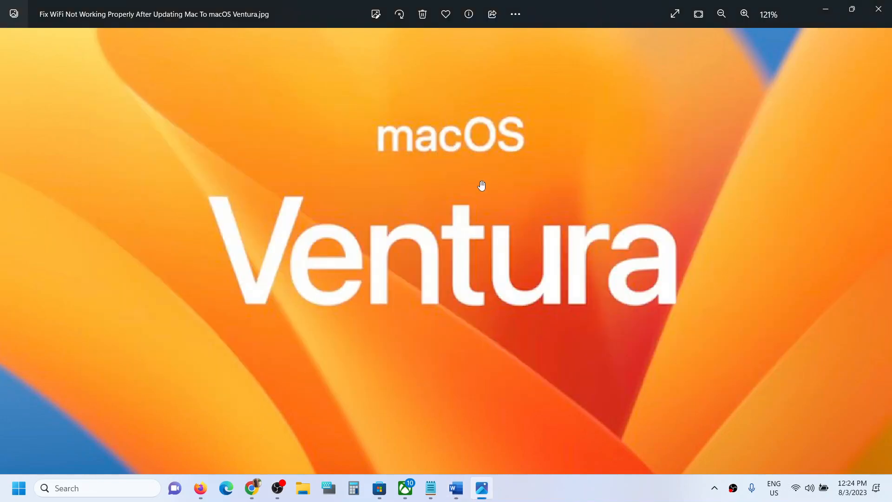
{"action": "mouse_move", "coordinate": [548, 490]}
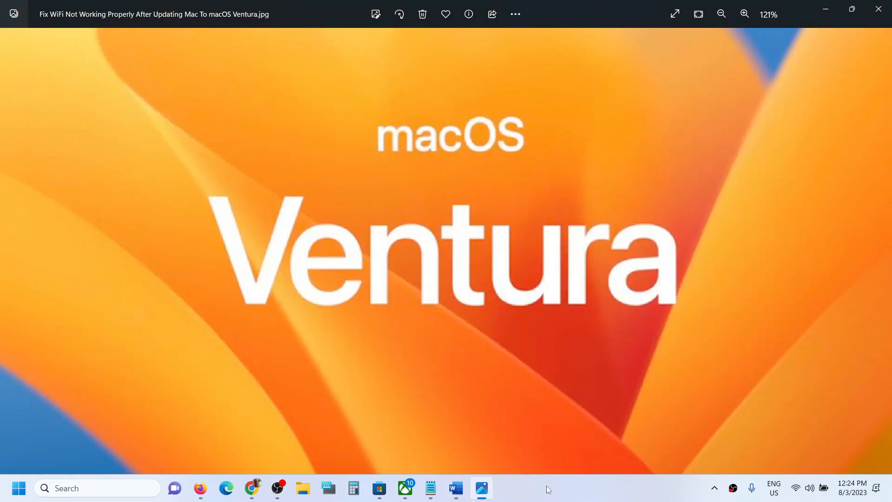